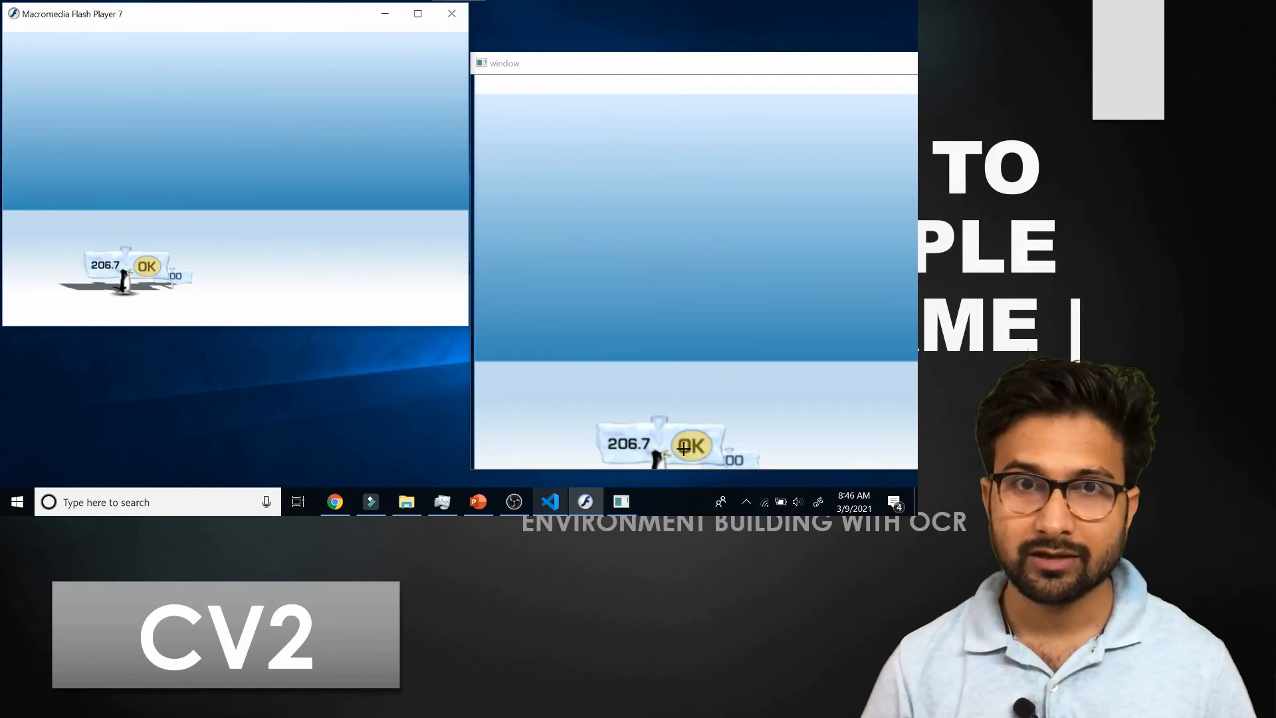
mouse_move(577, 345)
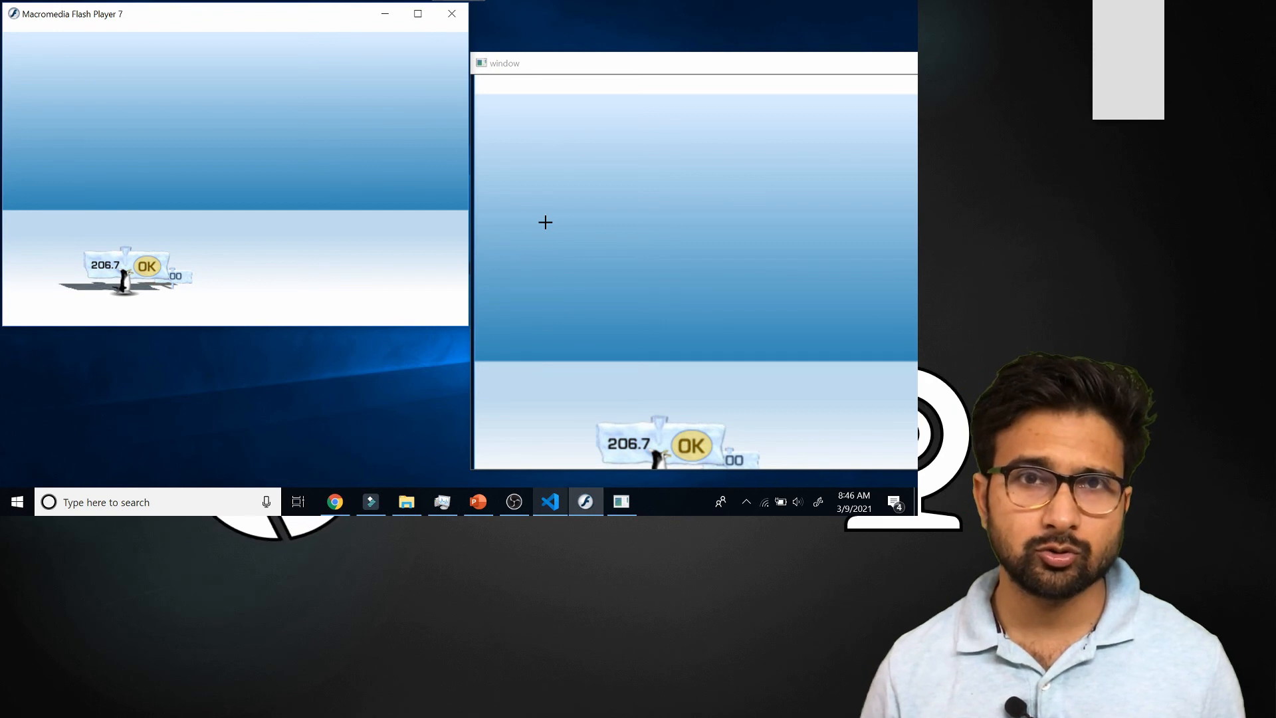
mouse_move(588, 189)
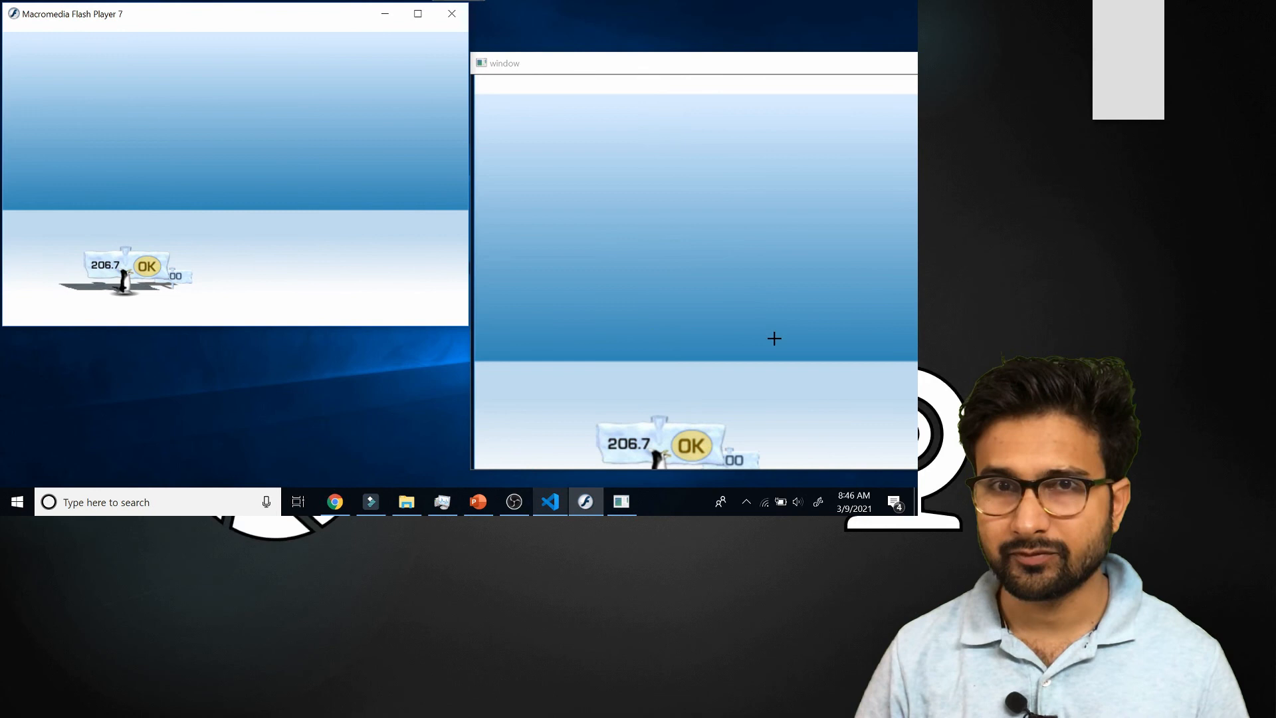
mouse_move(595, 384)
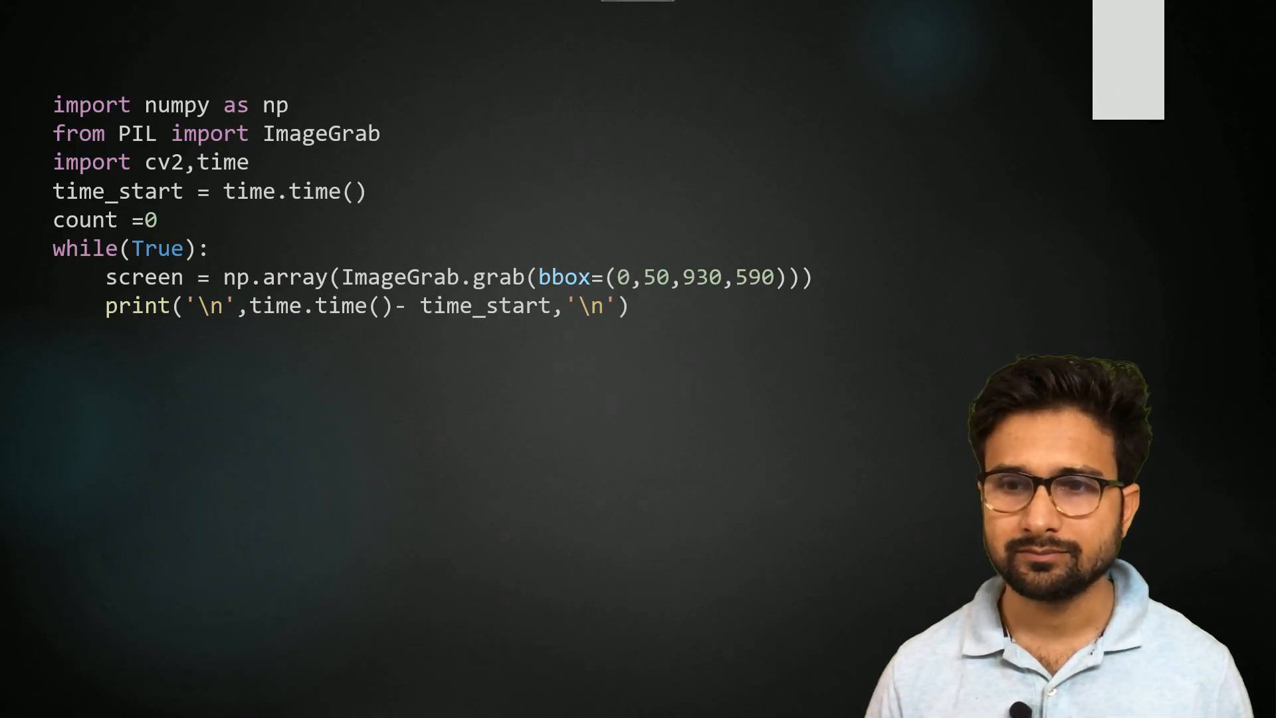
- Add screen = cv2.cvtColor(np.array(screen),cv2.COLOR_BGR2RGB) under the loop's print statement
type("screen = cv2.cvtColor(np.array(screen),cv2.COLOR_BGR2RGB)")
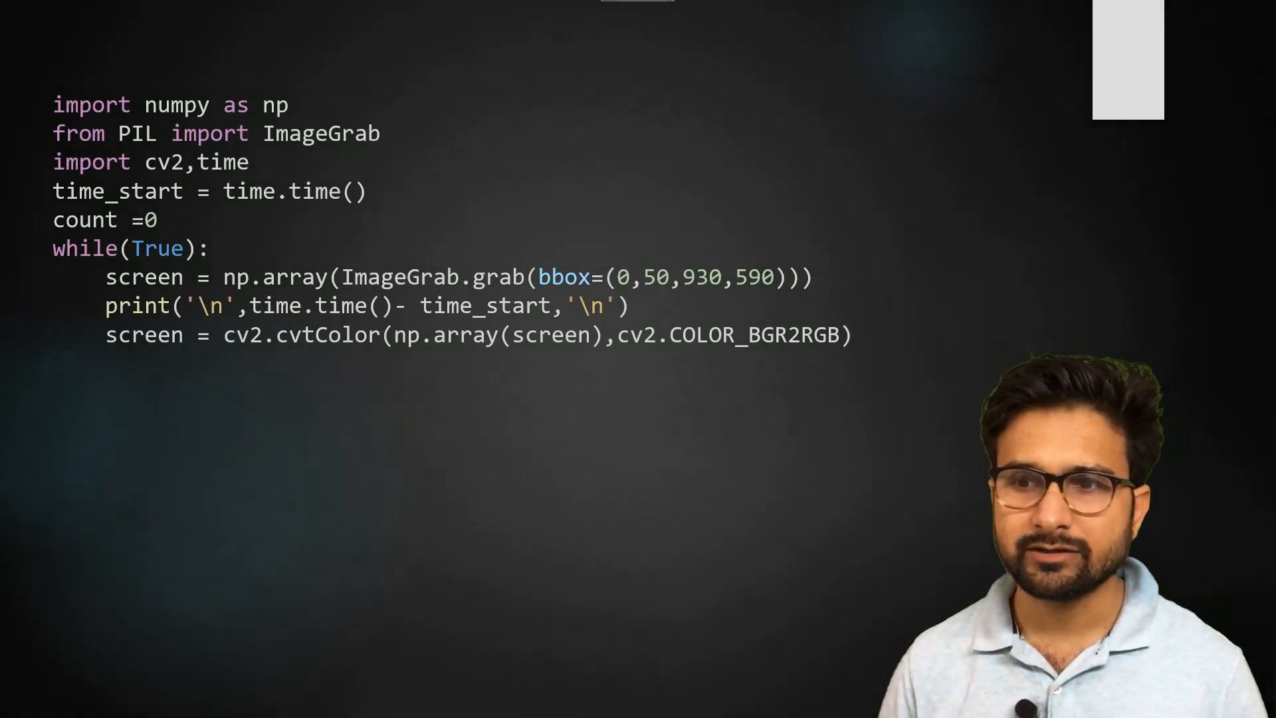
type("cv2.imshow('window',screen)")
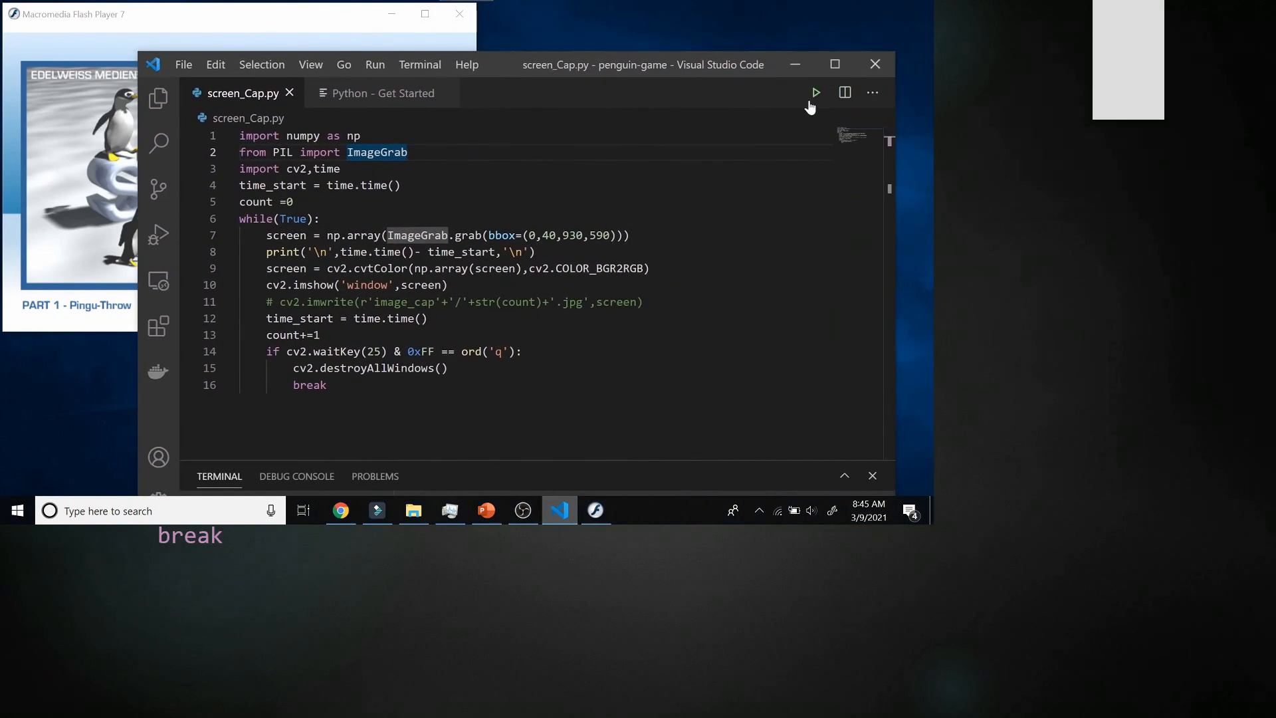
- Run screen_Cap.py with the Run Python File button to launch the live capture window
left_click(814, 91)
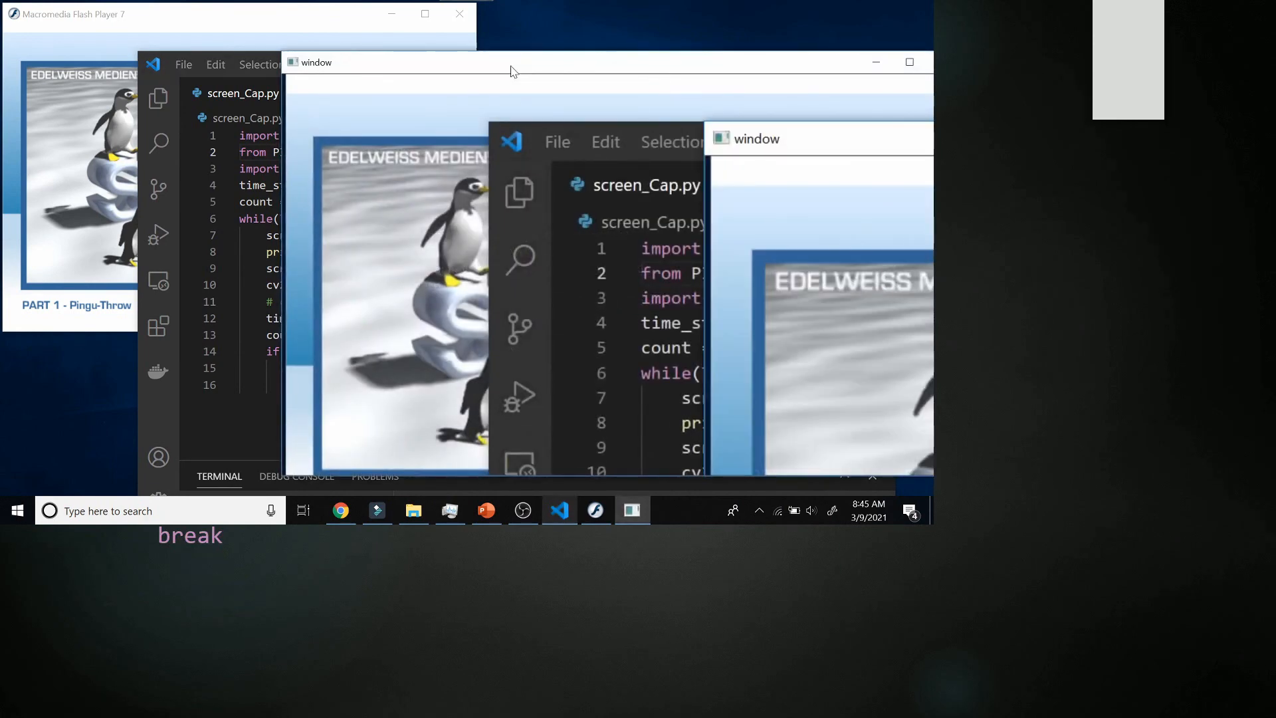
mouse_move(103, 87)
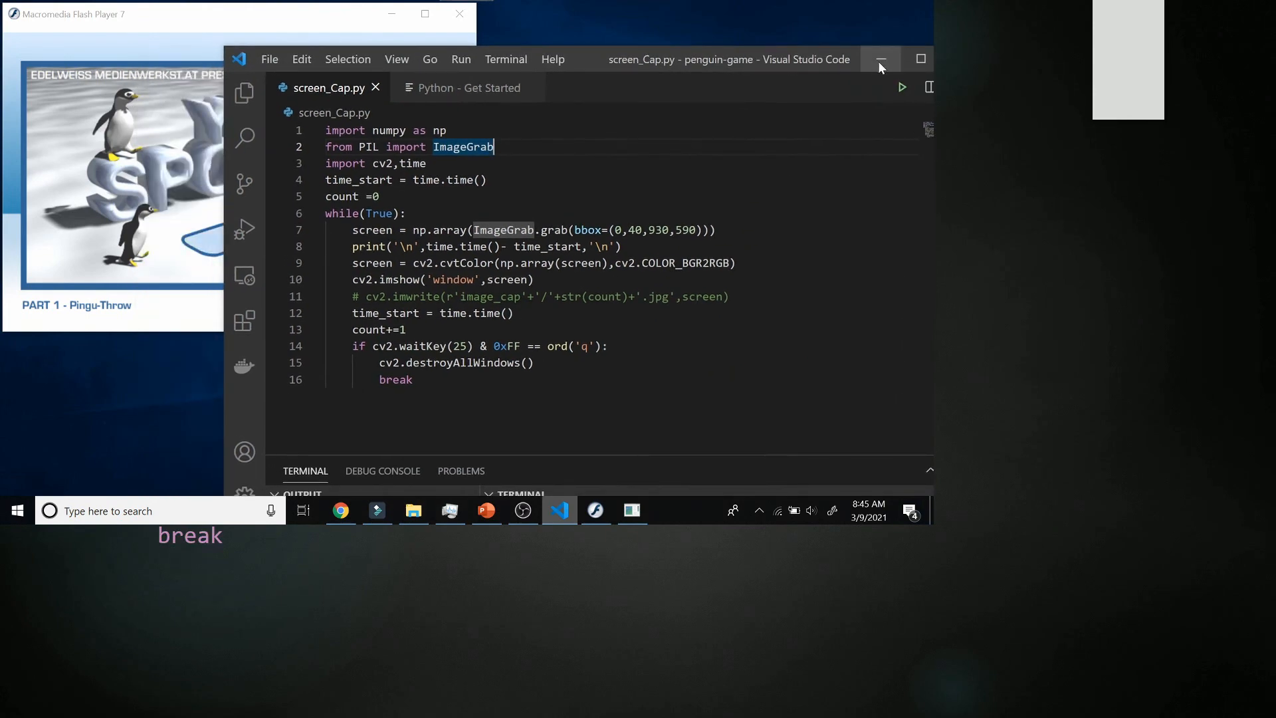
- Minimize VS Code and start the penguin game with PLAY in Flash Player
left_click(902, 87)
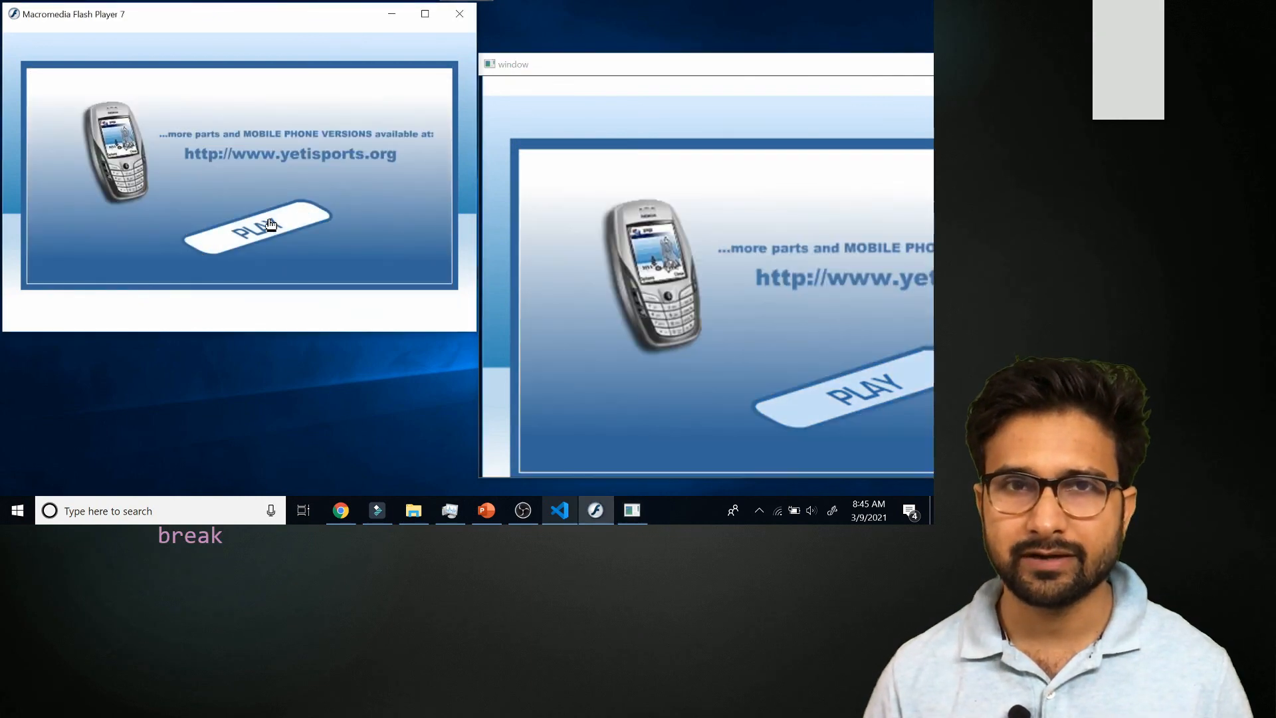
left_click(256, 228)
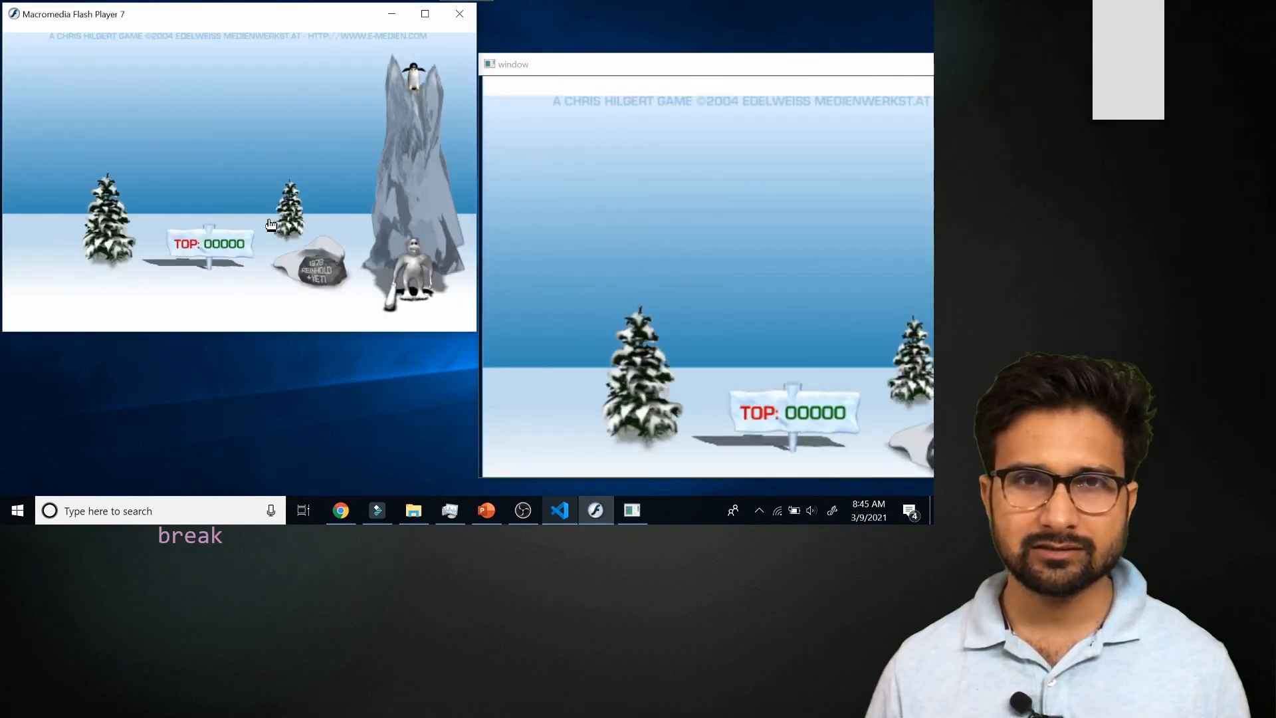
mouse_move(364, 217)
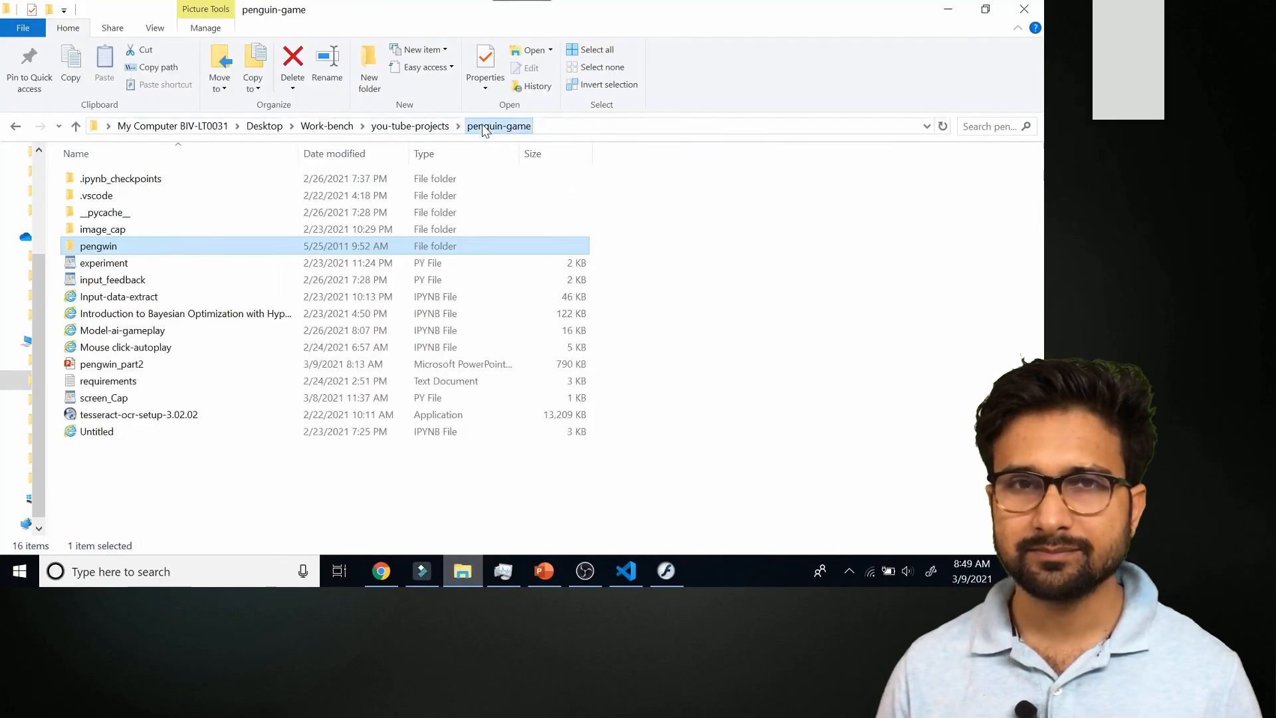
- Open the image_cap folder and view an early captured frame in Photos
left_click(102, 229)
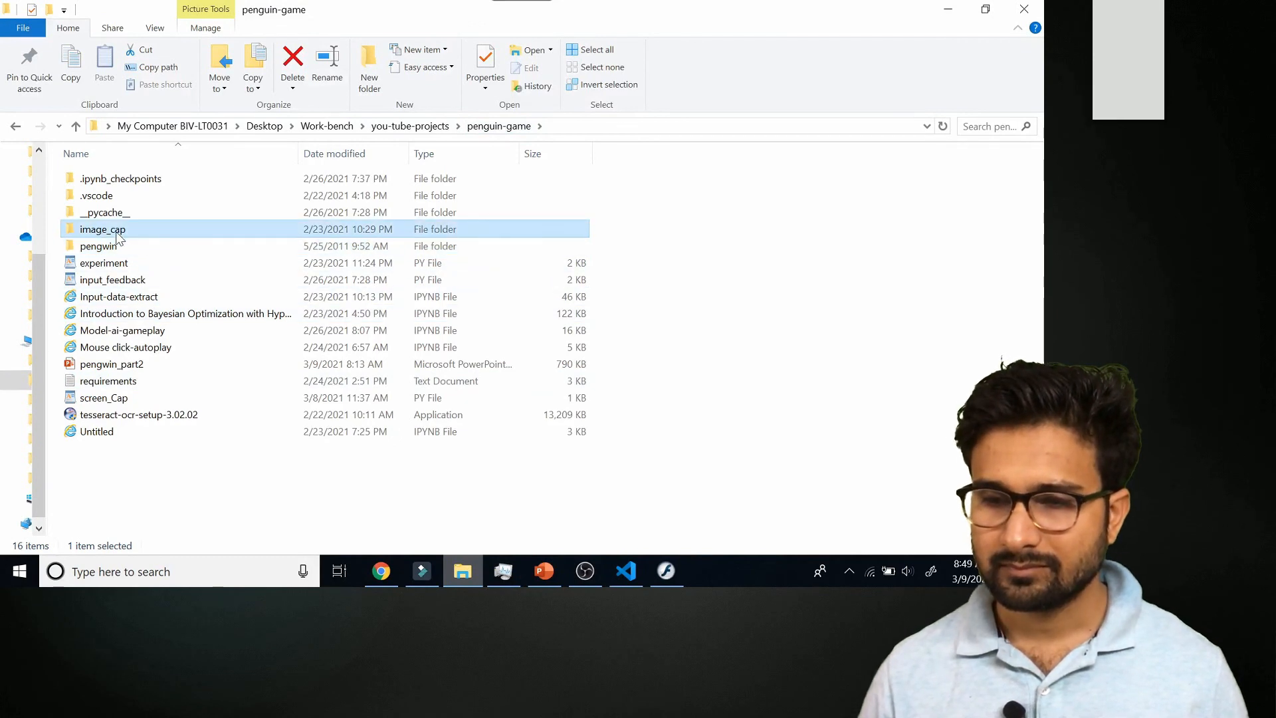
double_click(103, 229)
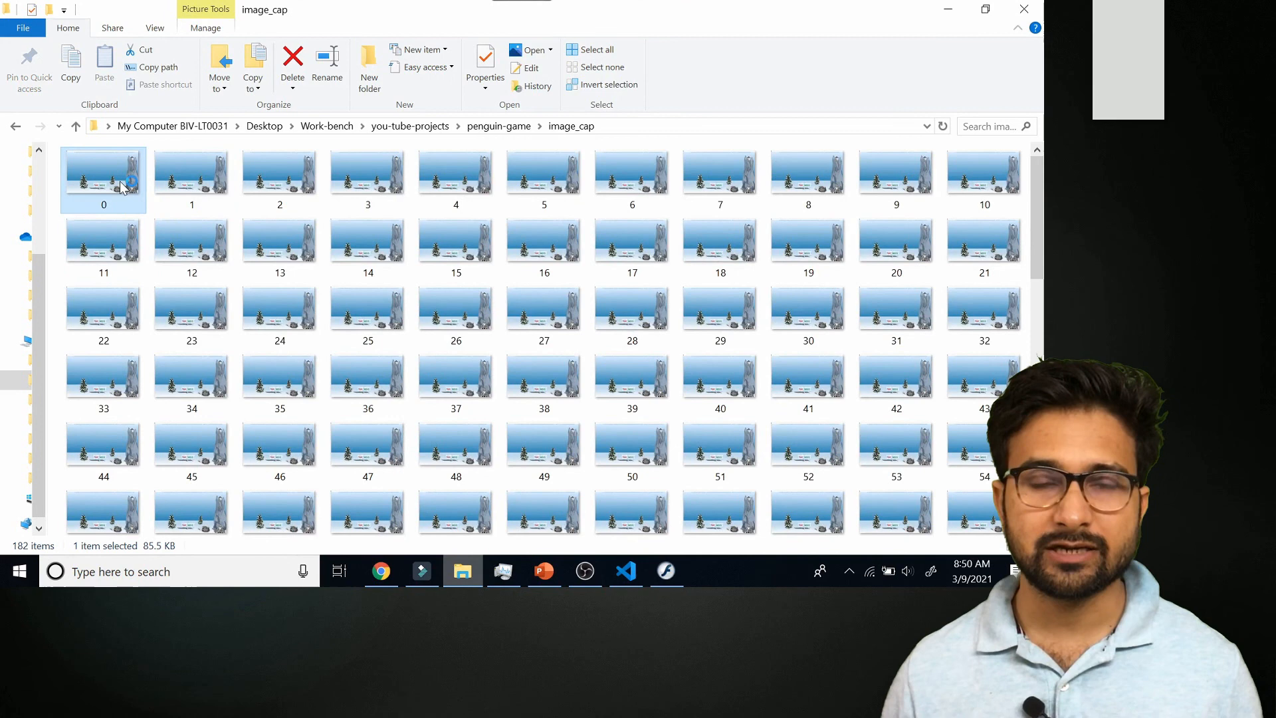
double_click(104, 174)
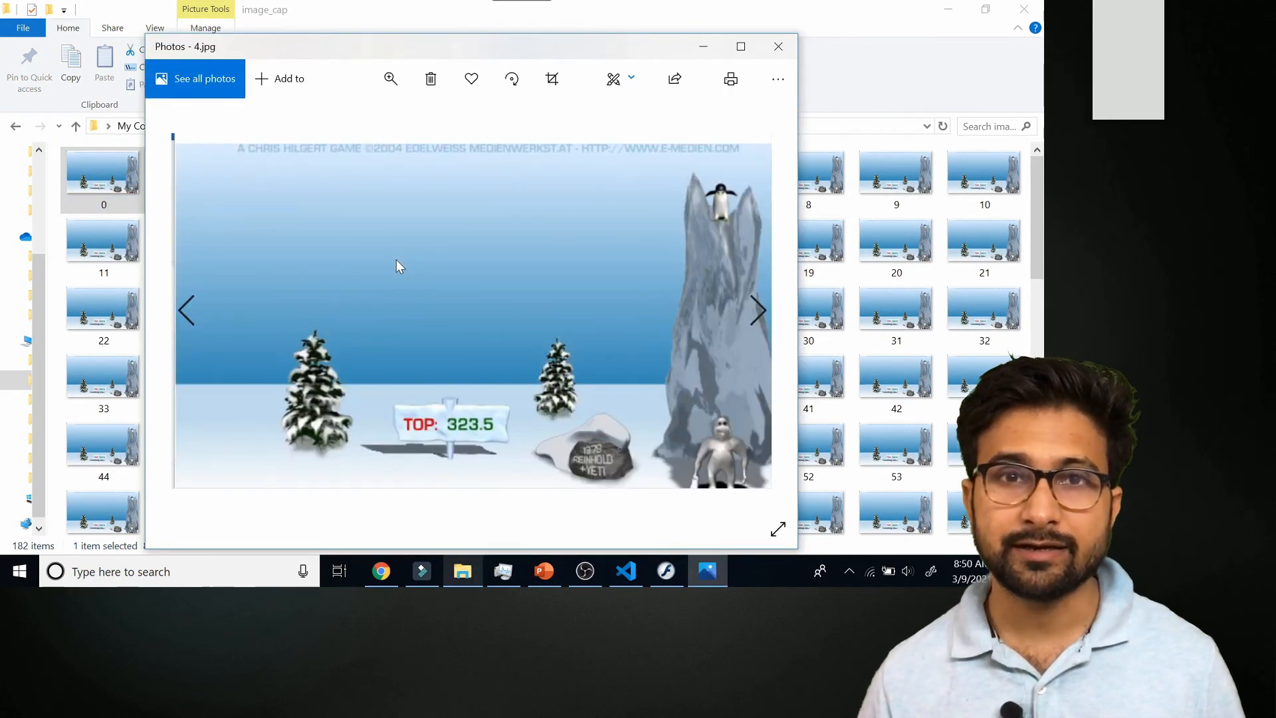
left_click(755, 311)
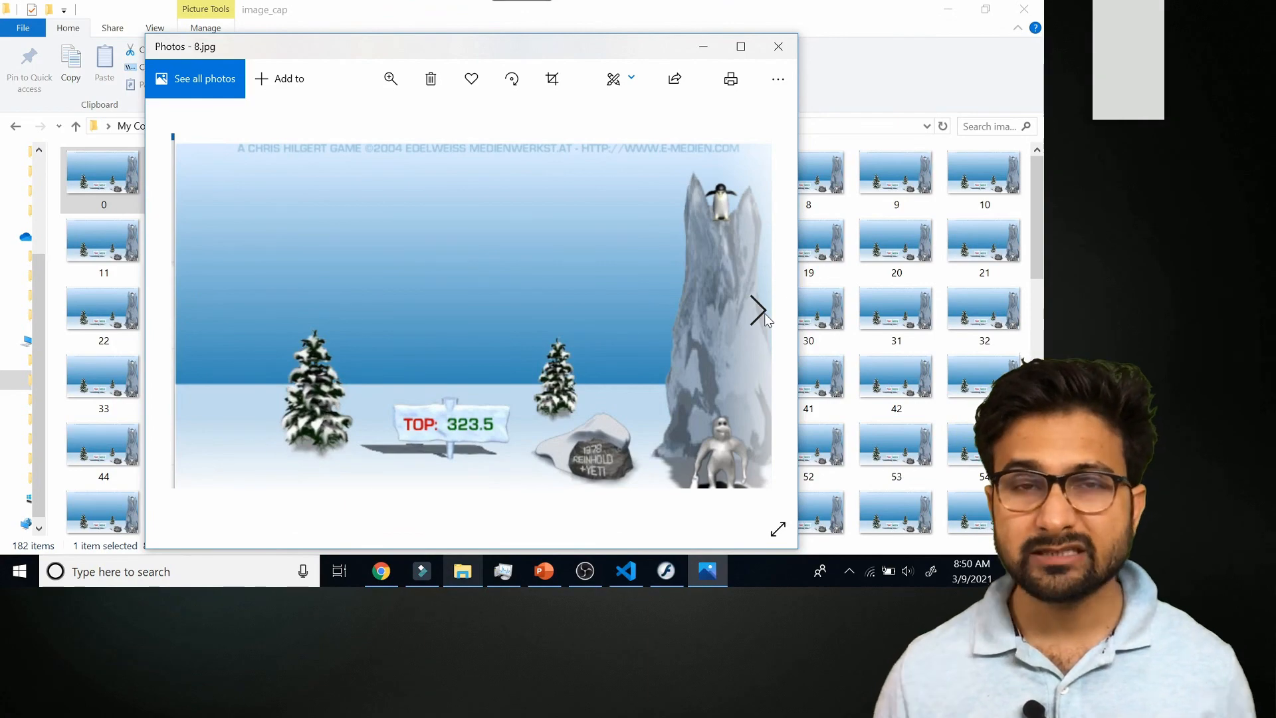
left_click(776, 47)
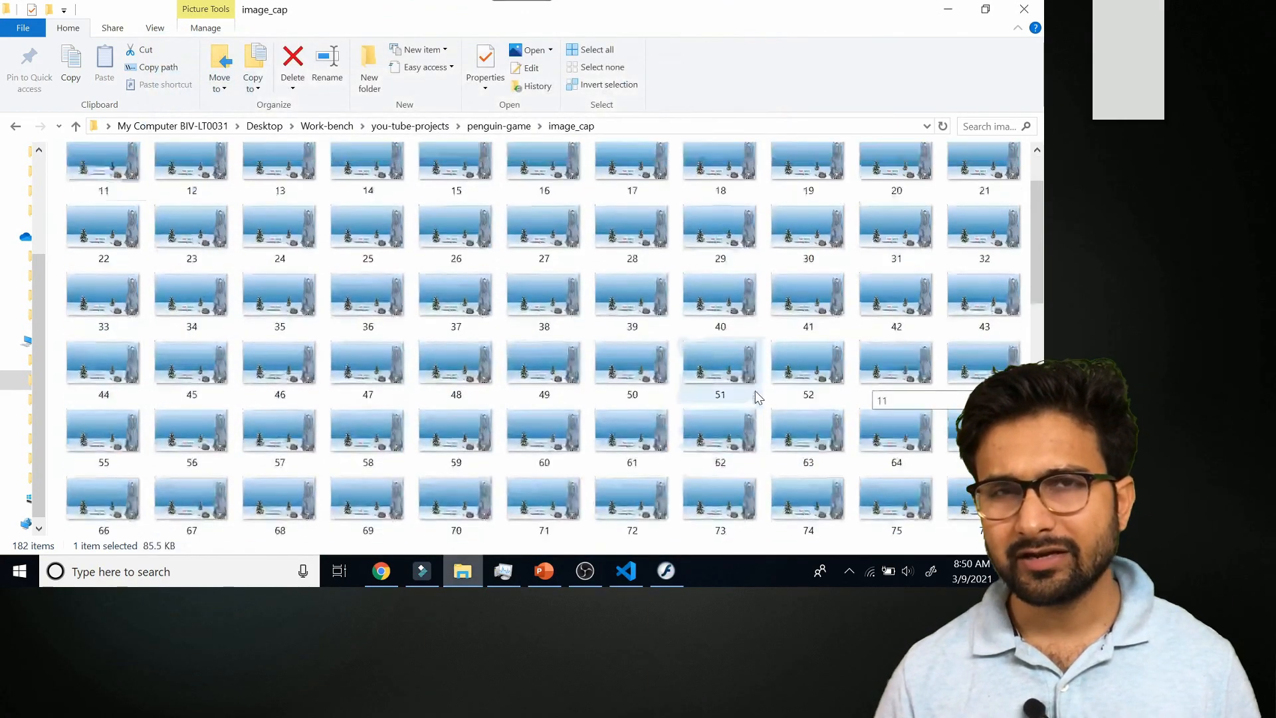
- Scroll down and view later frames such as 72 and 127 in Photos
scroll("down", 3)
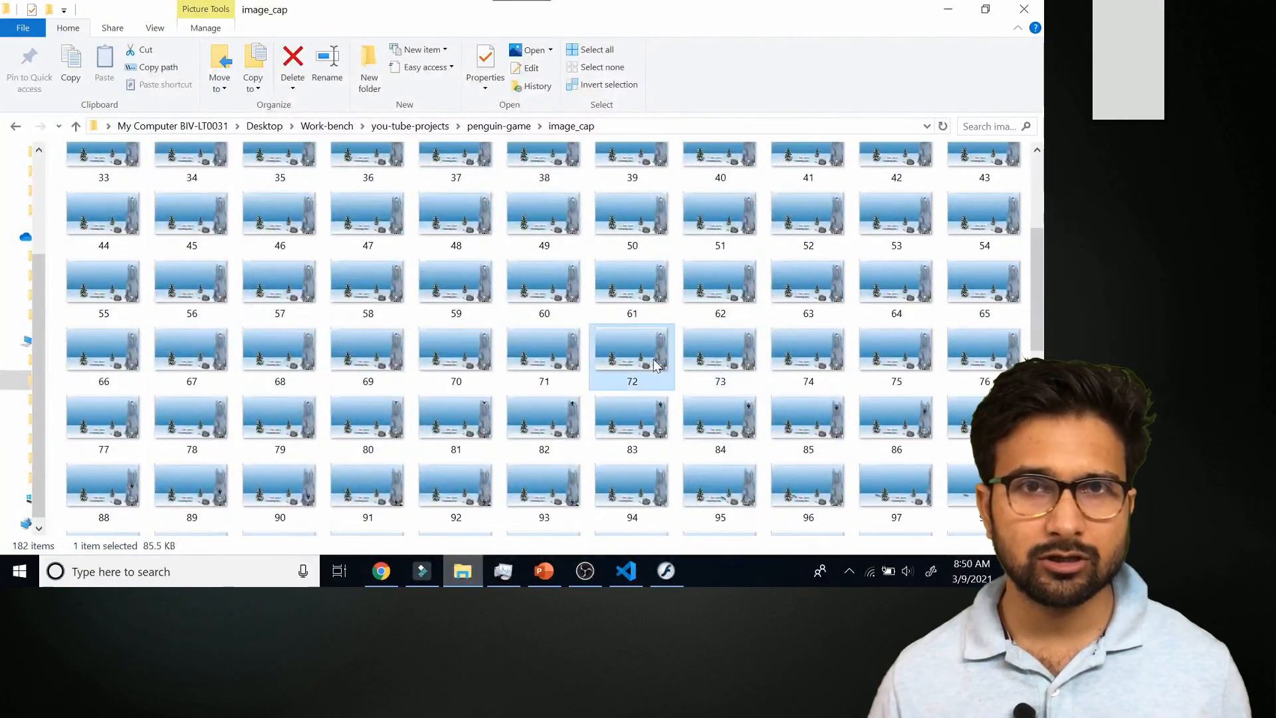
double_click(632, 355)
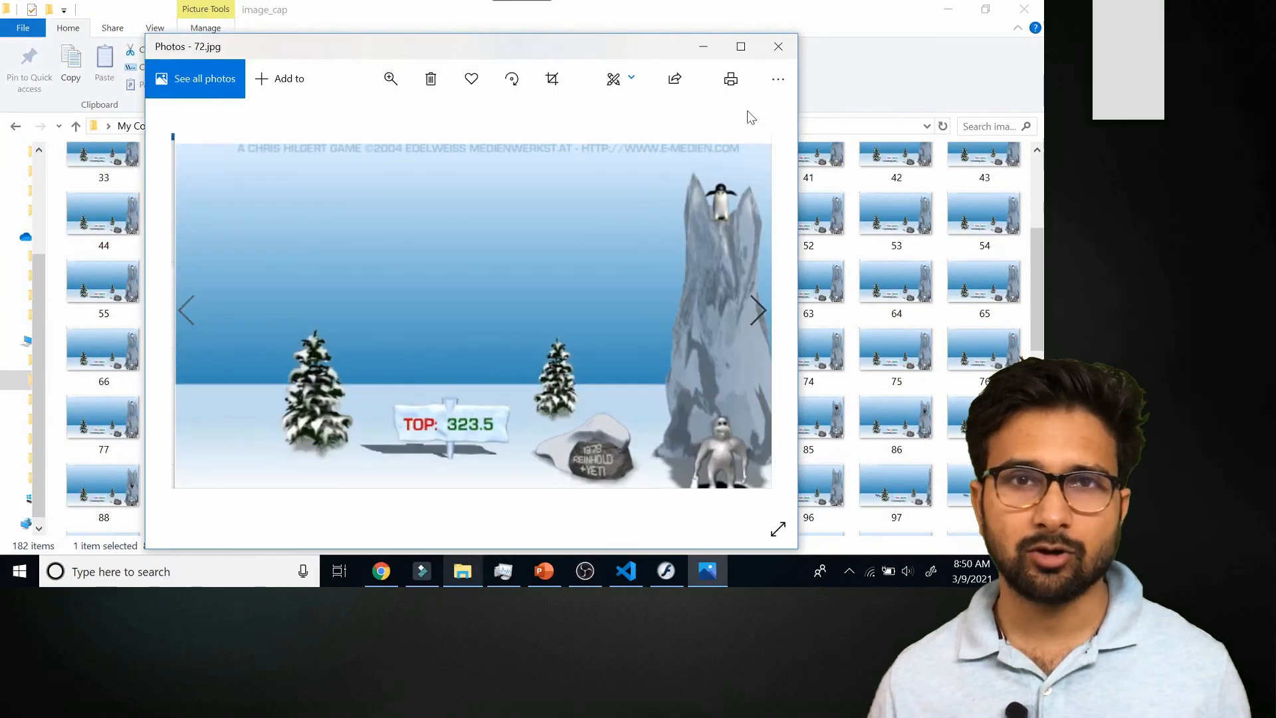
left_click(757, 310)
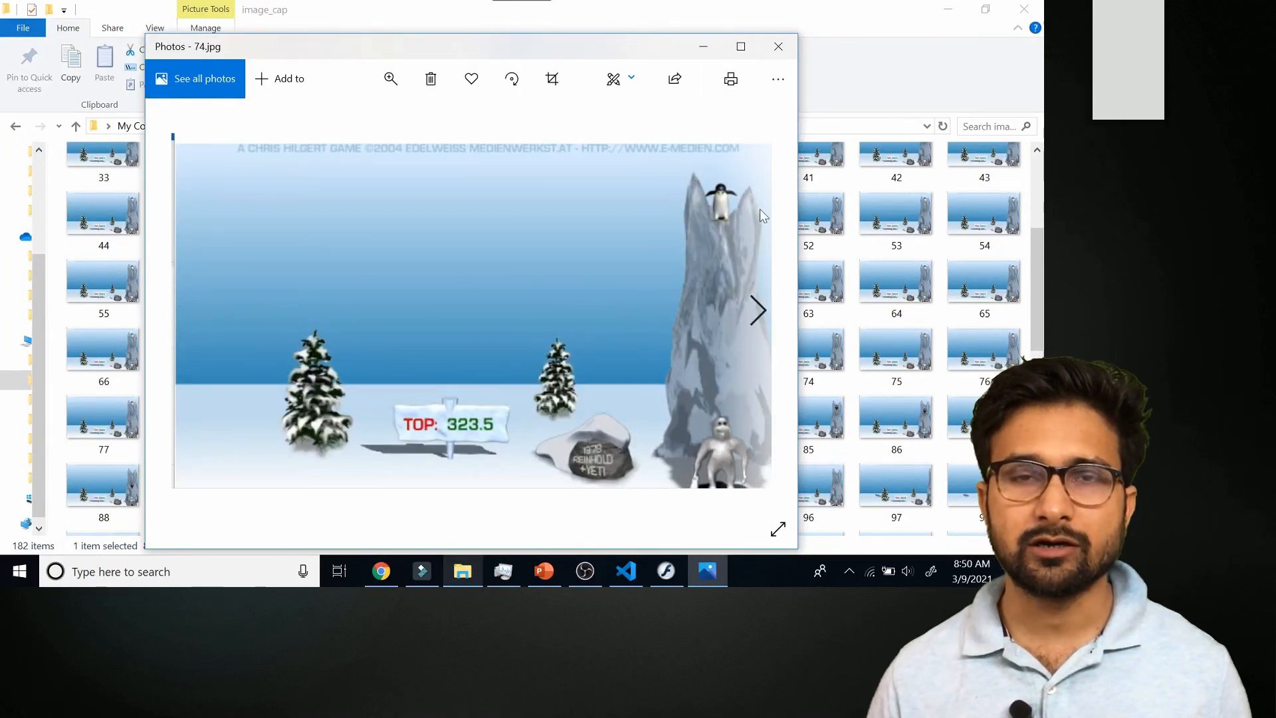
left_click(776, 46)
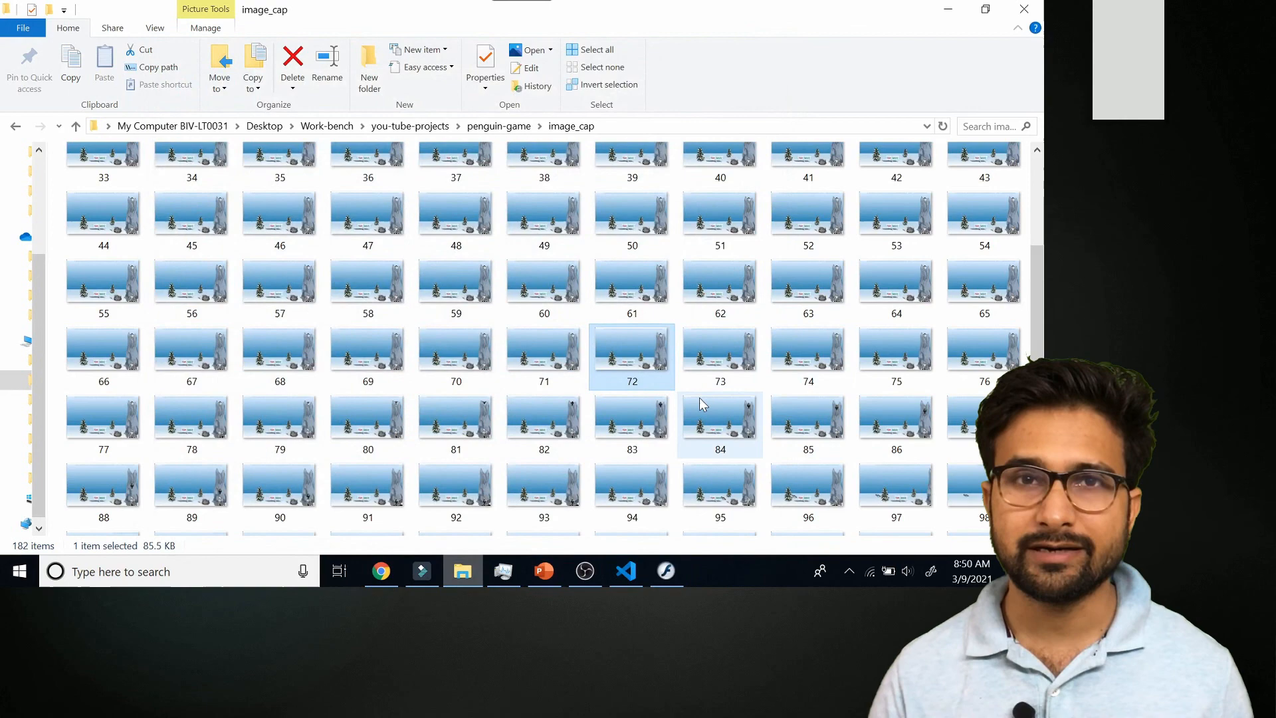
scroll("down", 3)
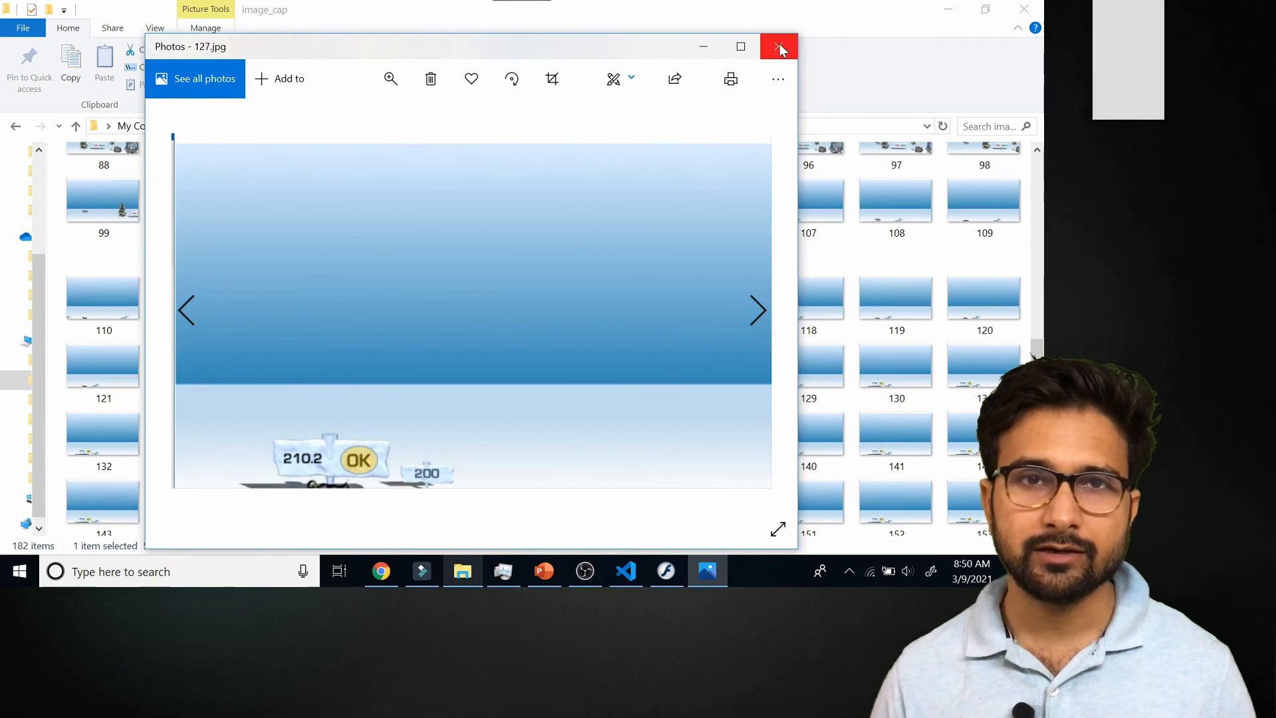
left_click(778, 46)
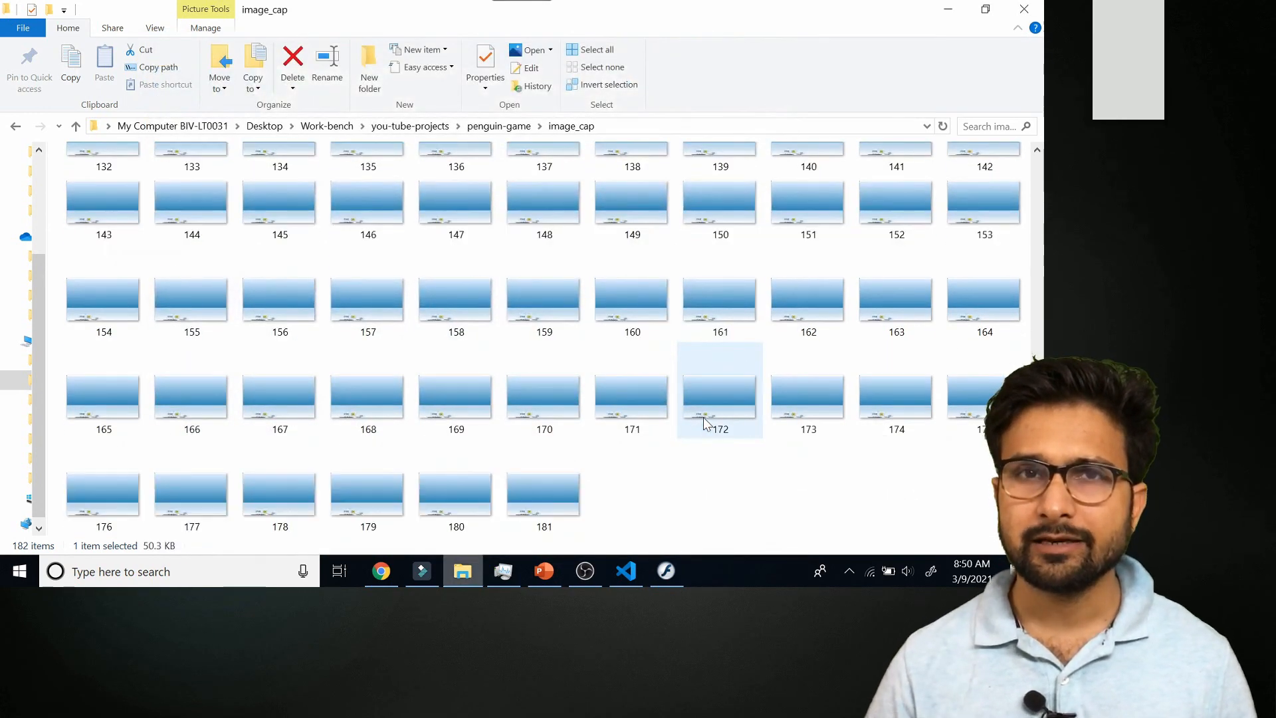
double_click(720, 392)
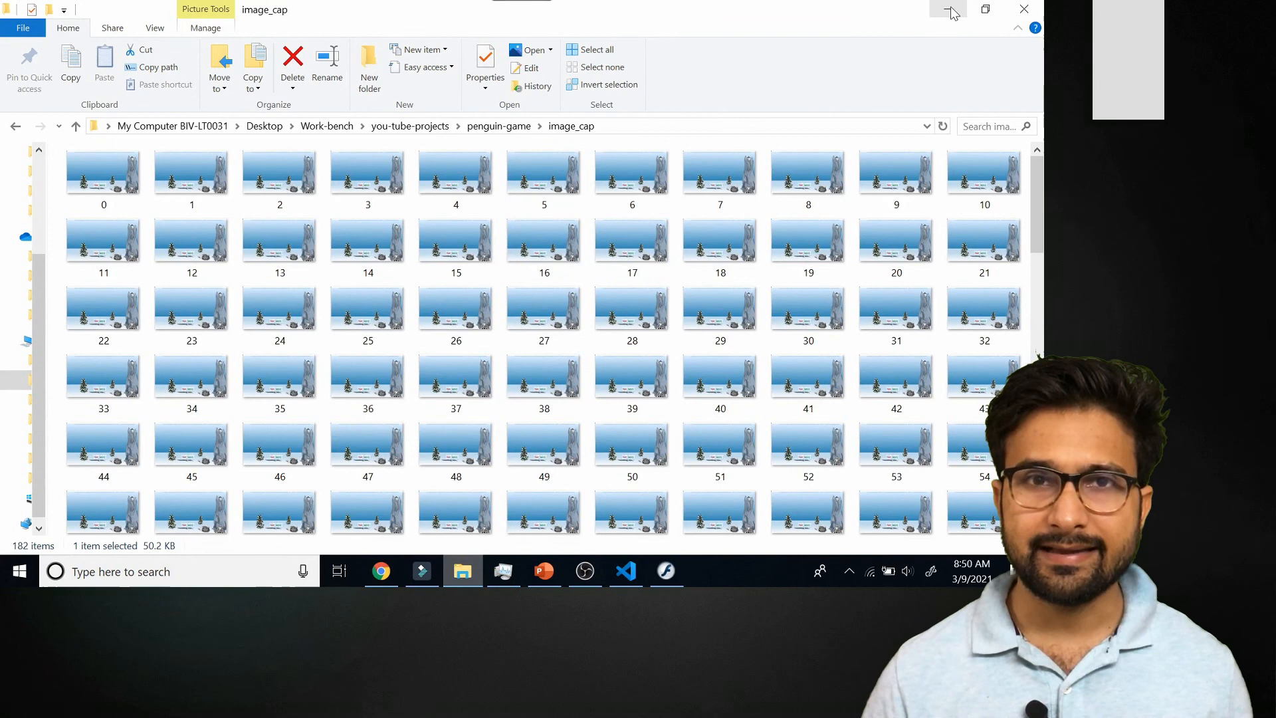
mouse_move(952, 12)
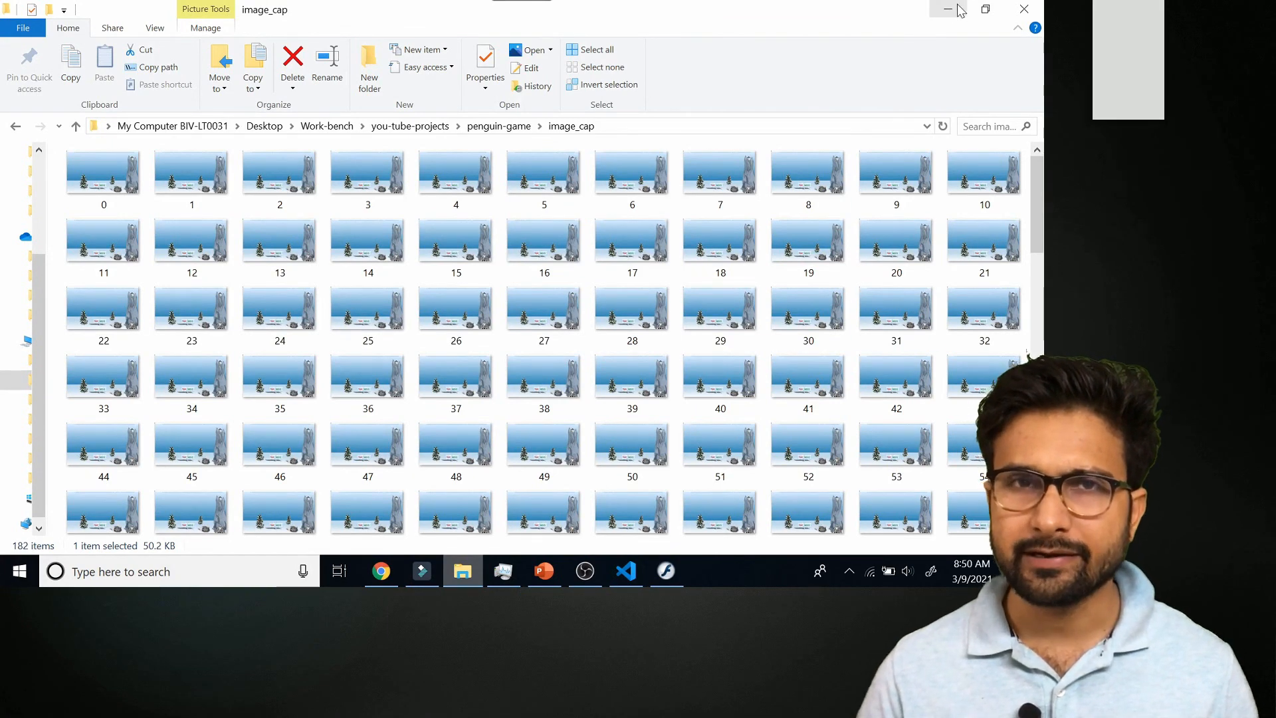